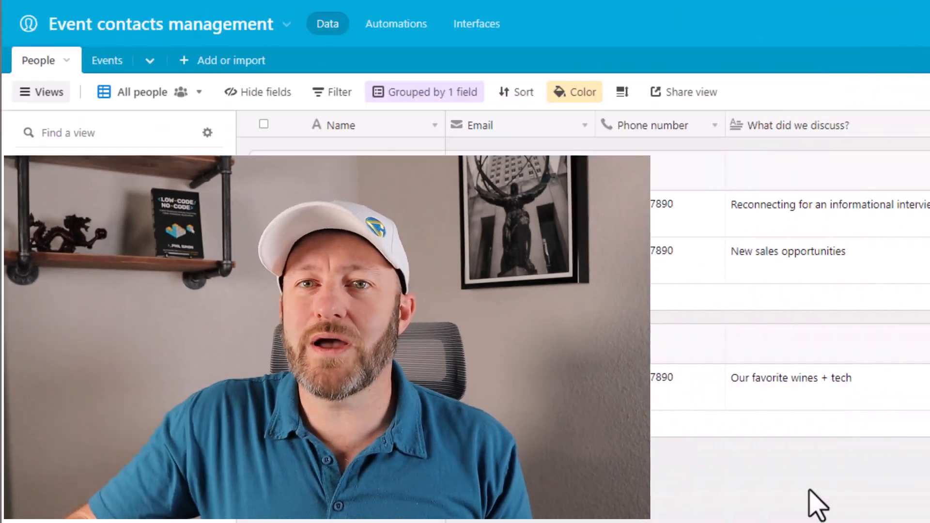
# Step: Look at the Events table, then return to the People table
pyautogui.click(41, 92)
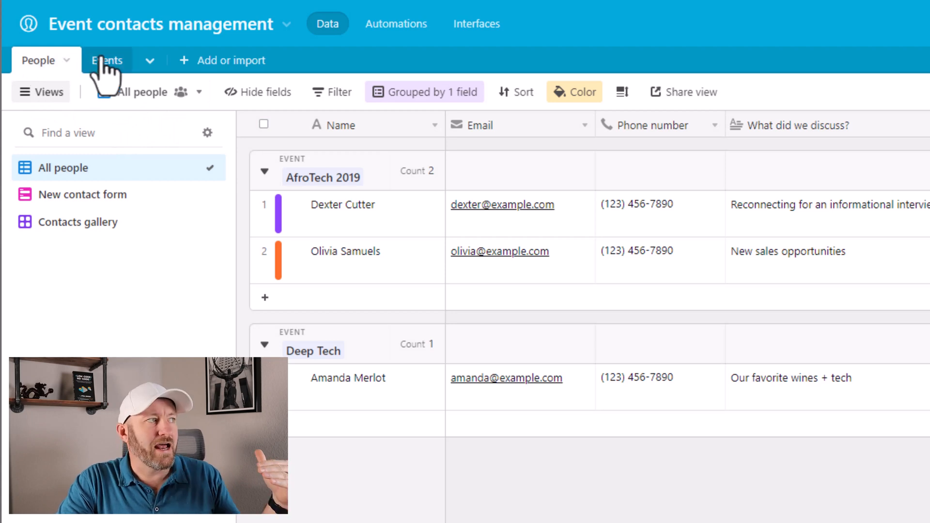
pyautogui.click(107, 60)
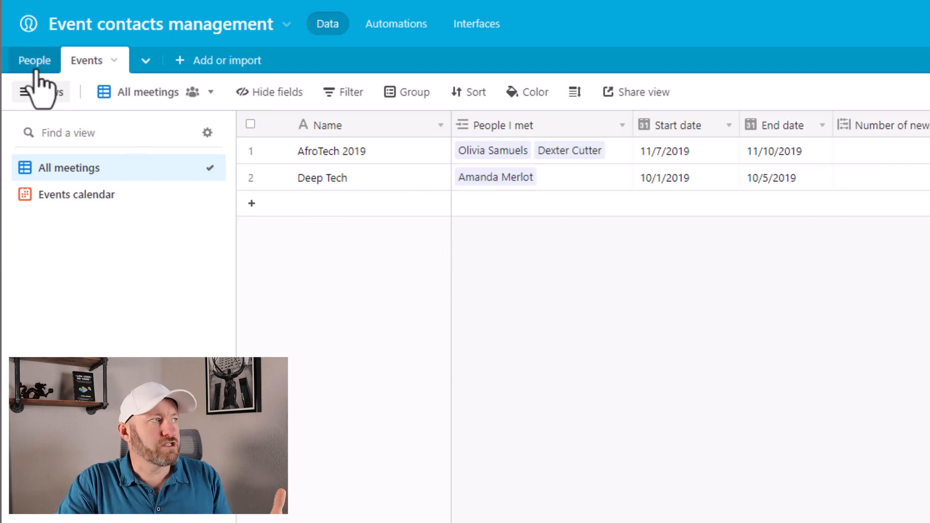
pyautogui.click(35, 60)
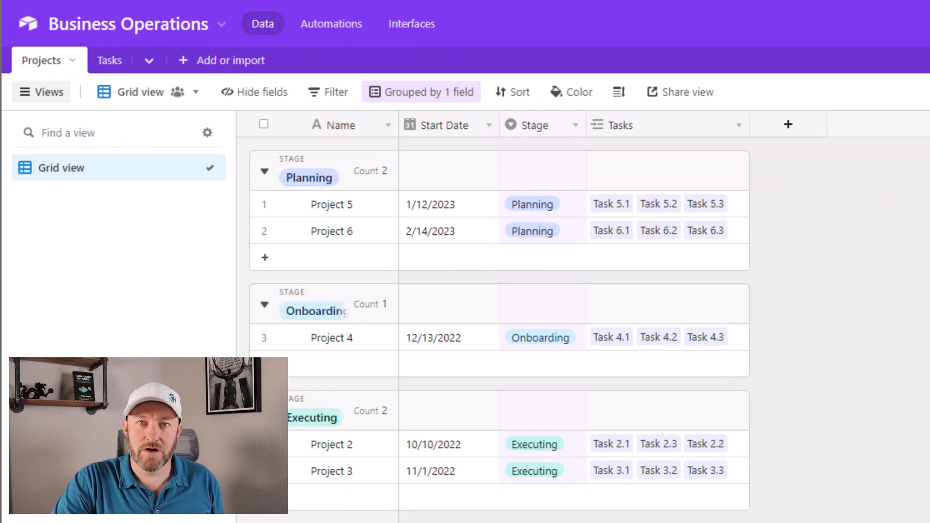
pyautogui.moveTo(85, 106)
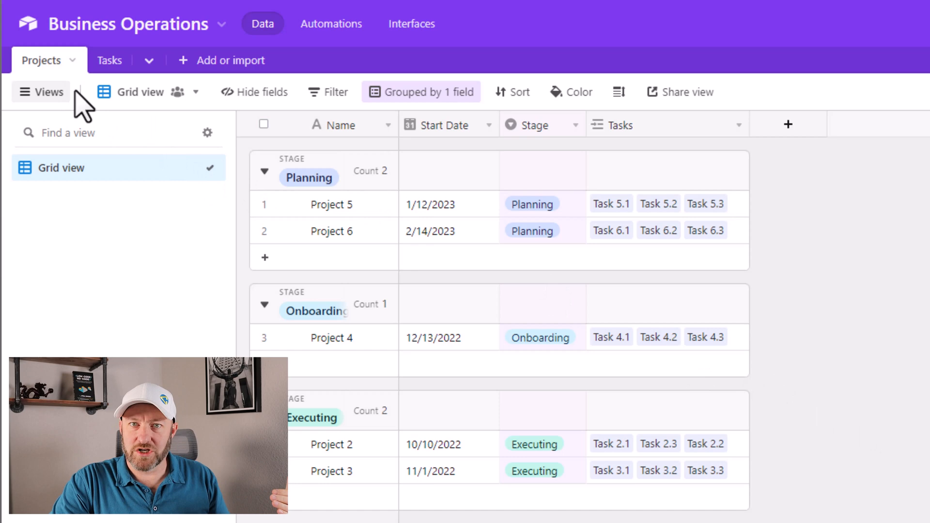
# Step: View the project-grouped Tasks table in Business Operations, then return to Event contacts management
pyautogui.click(89, 61)
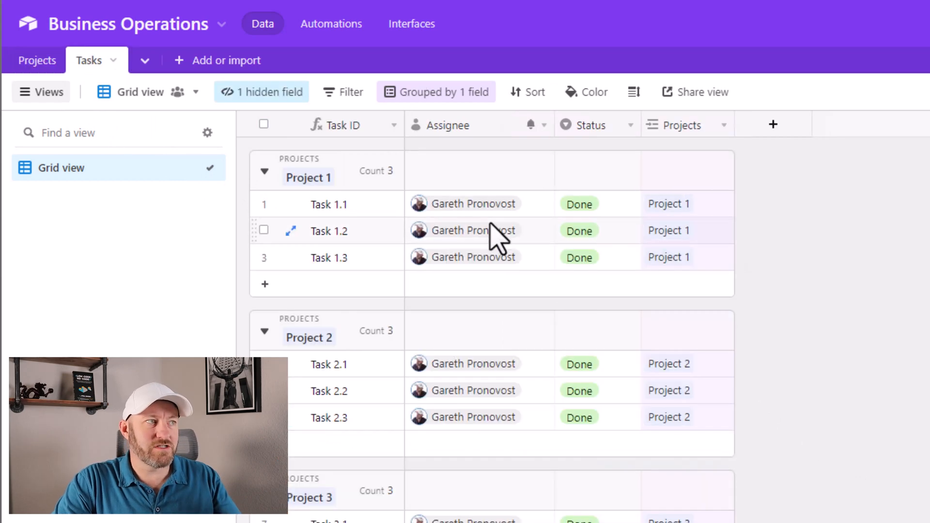
pyautogui.scroll(-3)
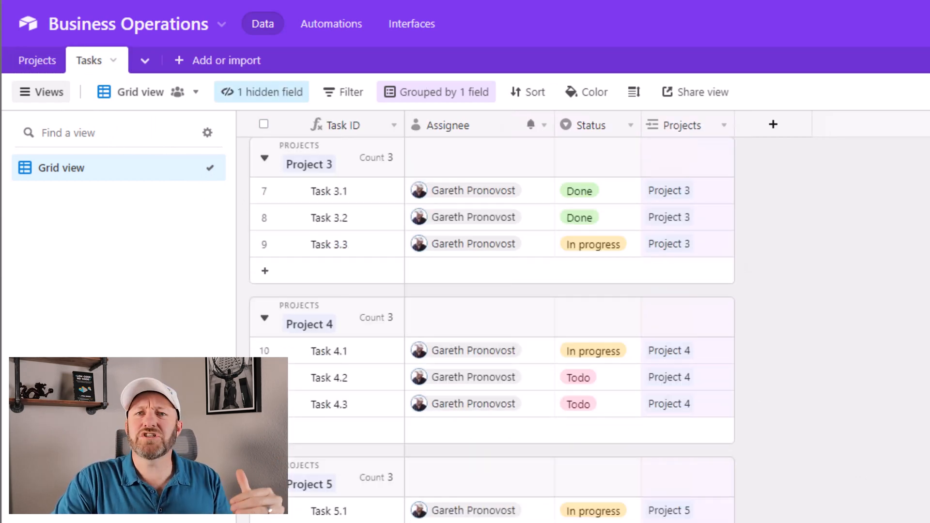
pyautogui.scroll(3)
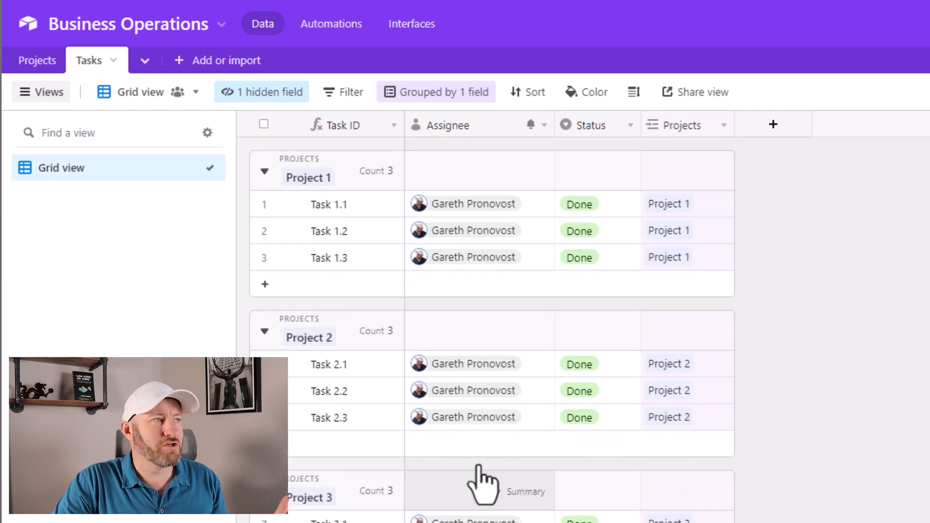
pyautogui.click(37, 60)
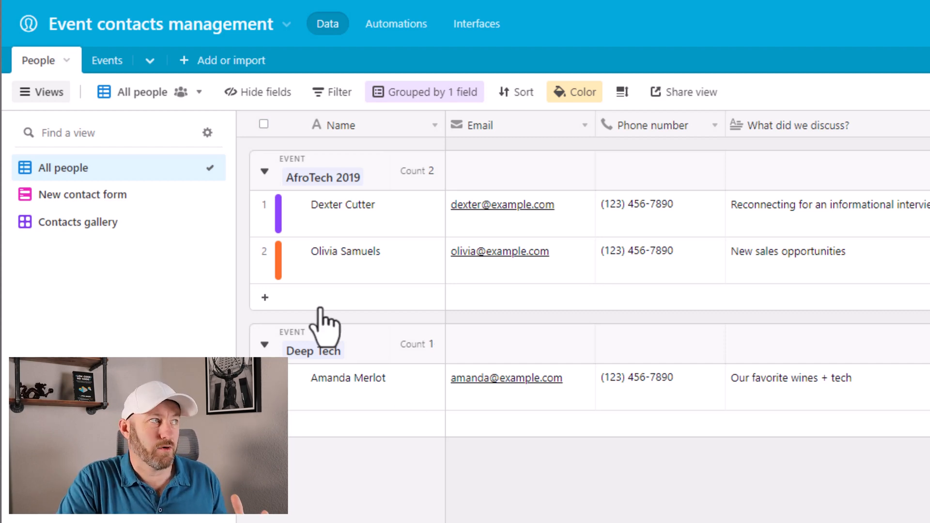
pyautogui.moveTo(208, 259)
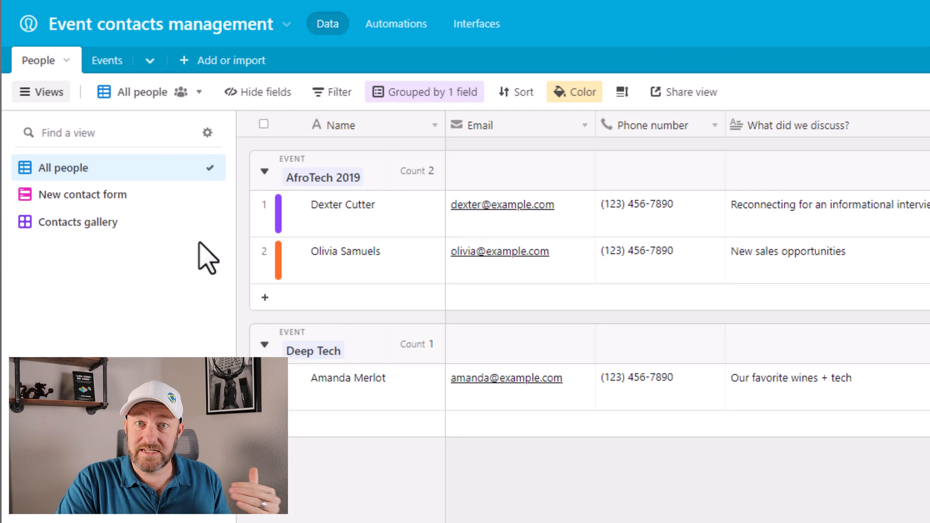
pyautogui.moveTo(178, 300)
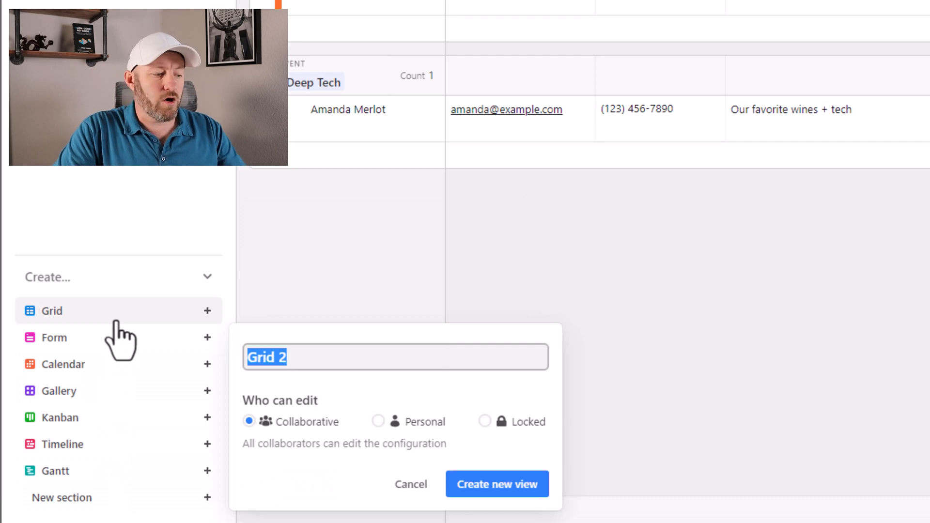
# Step: Name the new grid view 'Contacts for Sync' and create it
pyautogui.write('Contacts for Sync')
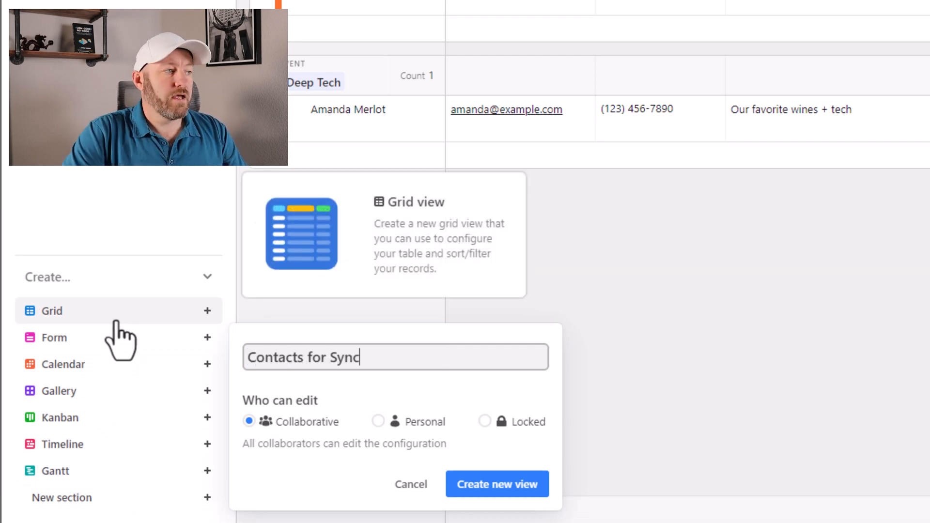
pyautogui.click(497, 484)
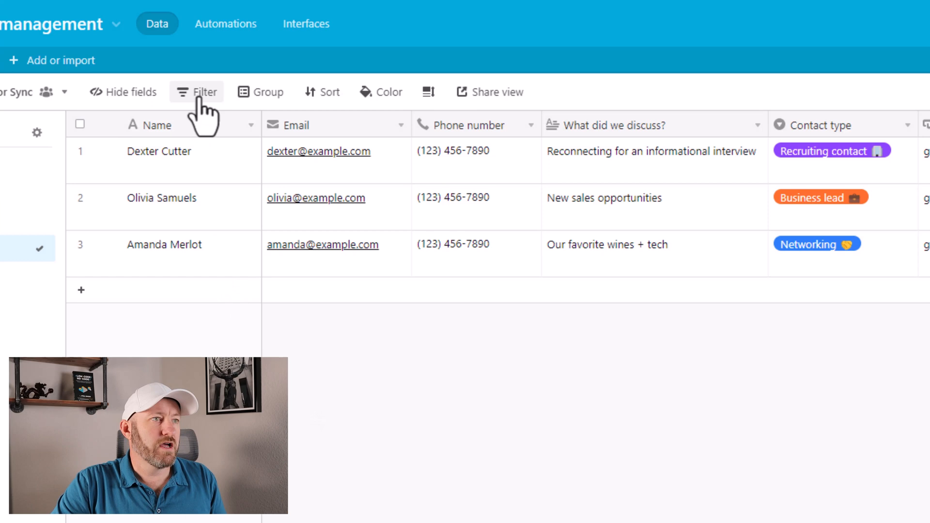
# Step: Filter the view to Contact type is any of Business lead or Networking
pyautogui.click(203, 92)
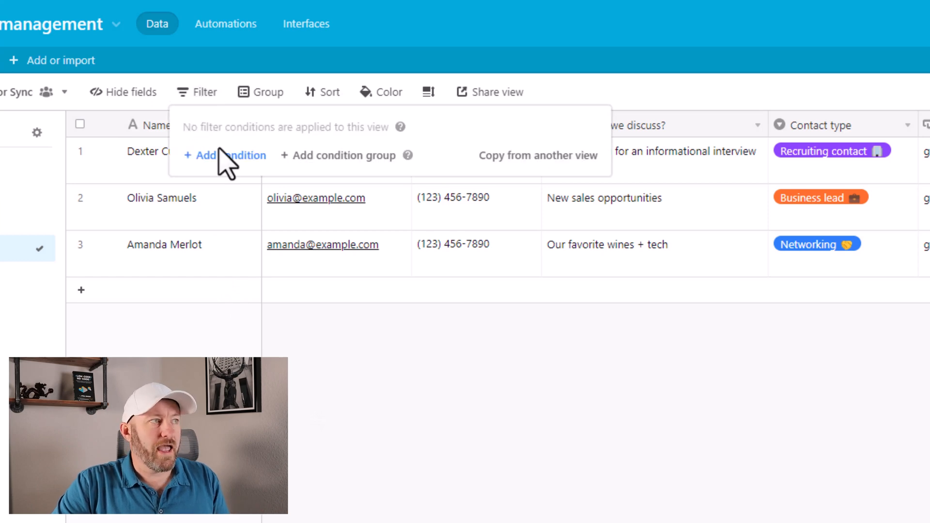
pyautogui.click(230, 155)
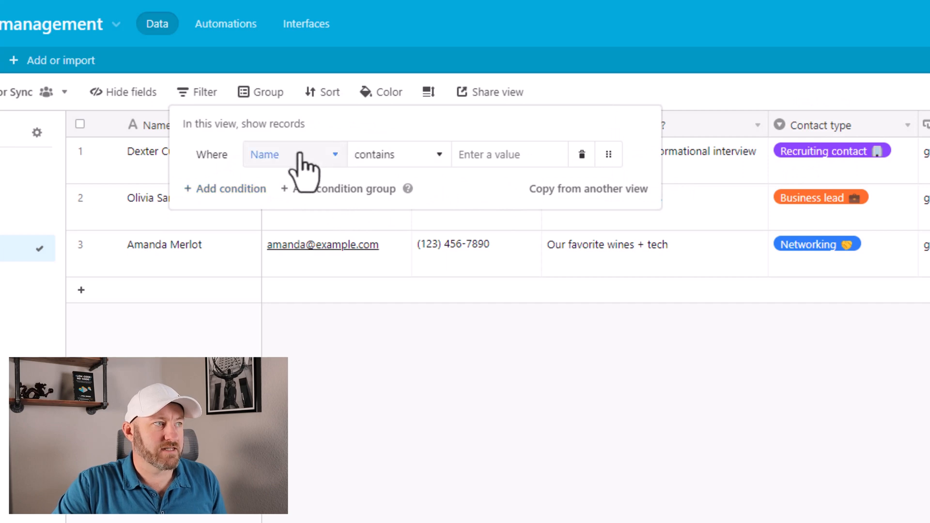
pyautogui.click(294, 154)
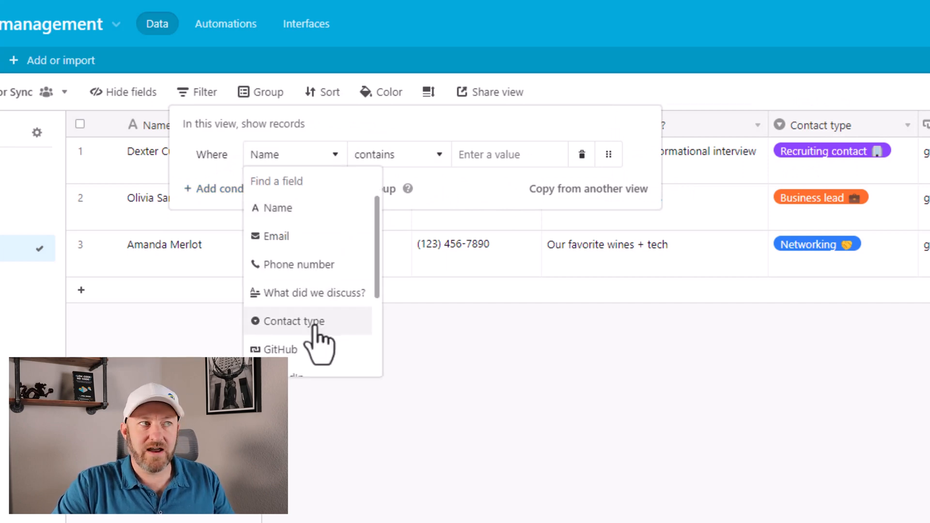
pyautogui.click(294, 320)
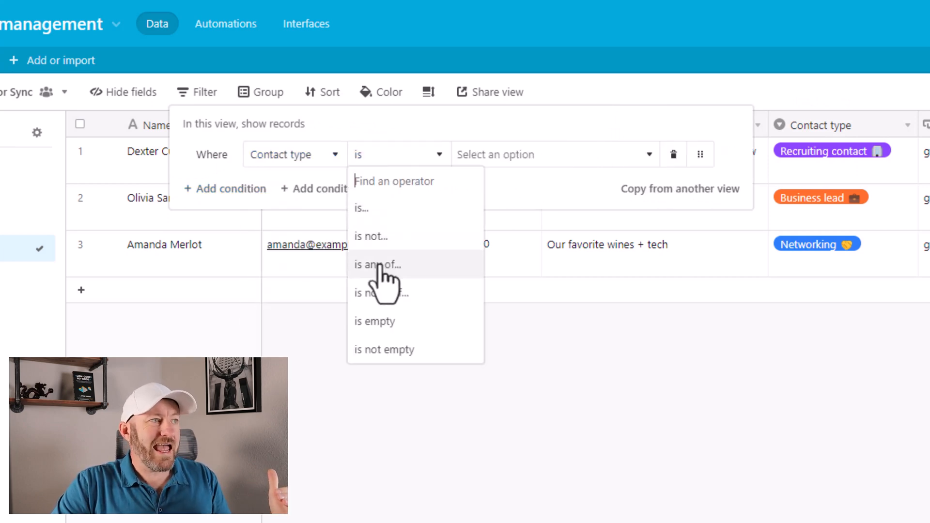
pyautogui.click(377, 265)
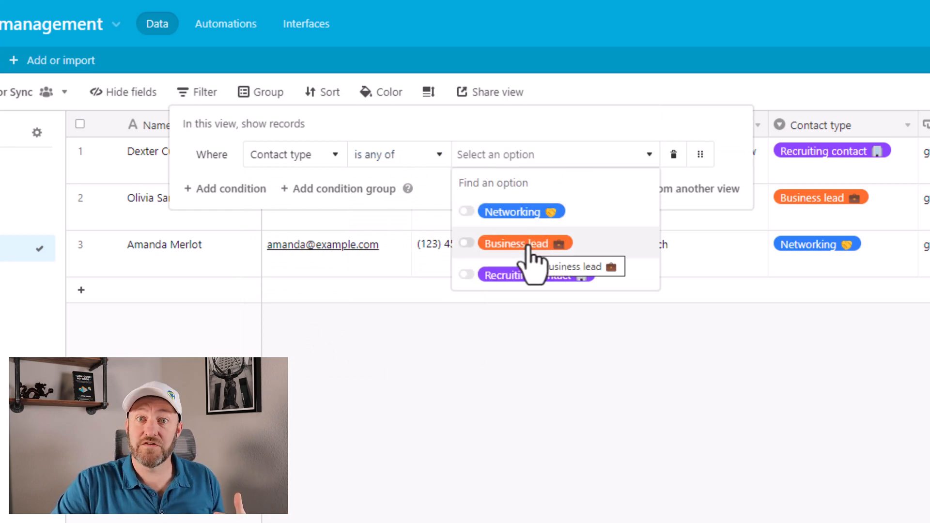
pyautogui.moveTo(527, 275)
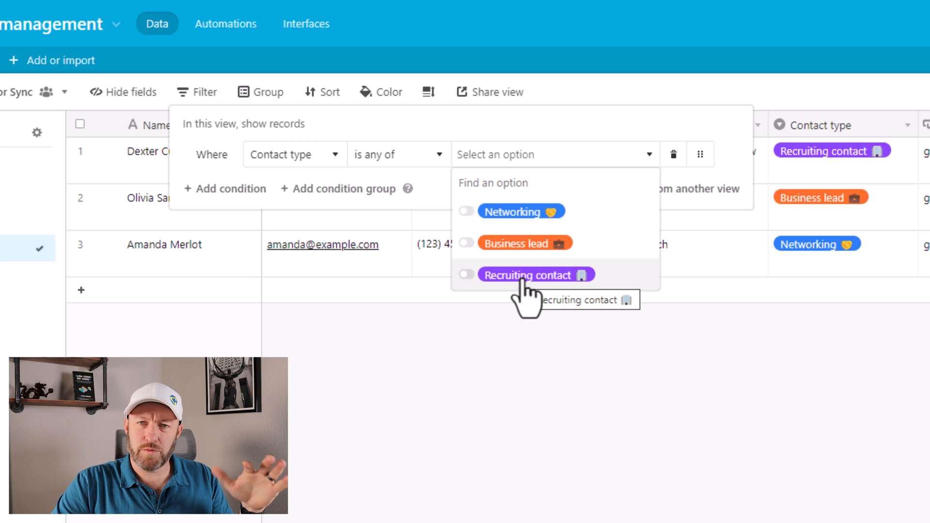
pyautogui.click(466, 243)
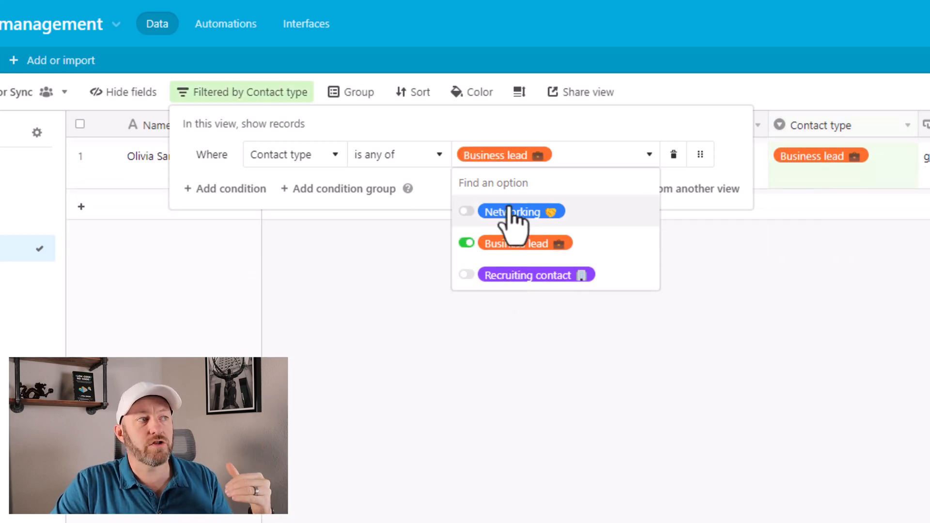
pyautogui.click(467, 212)
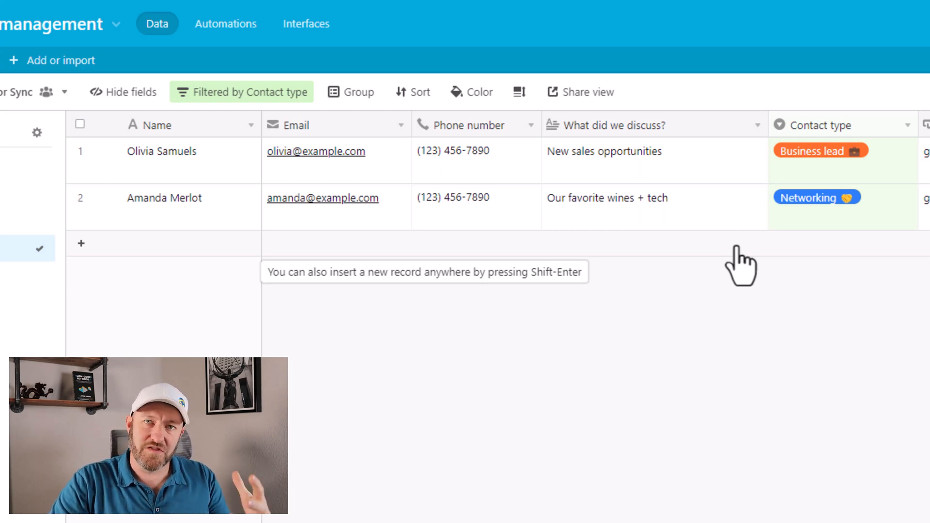
pyautogui.moveTo(493, 389)
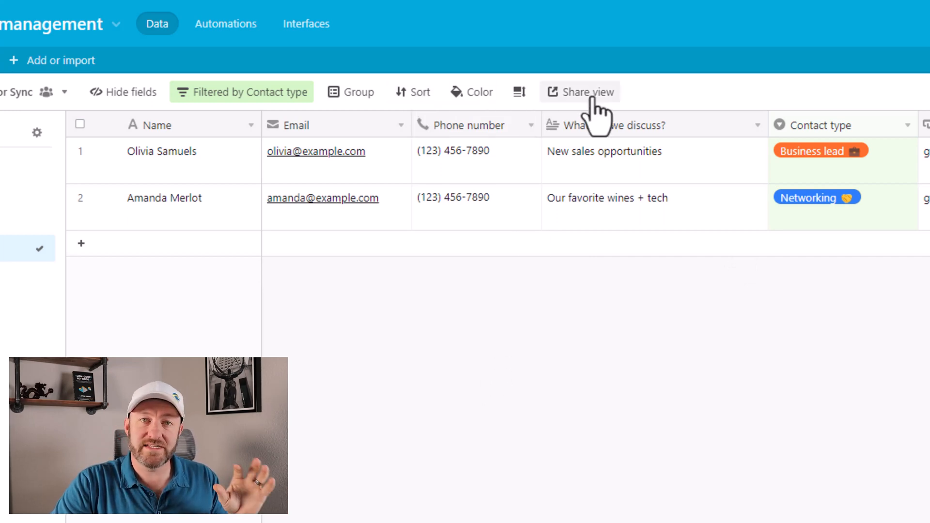
# Step: Create a shared link for the view and allow syncing its data to other bases
pyautogui.click(587, 92)
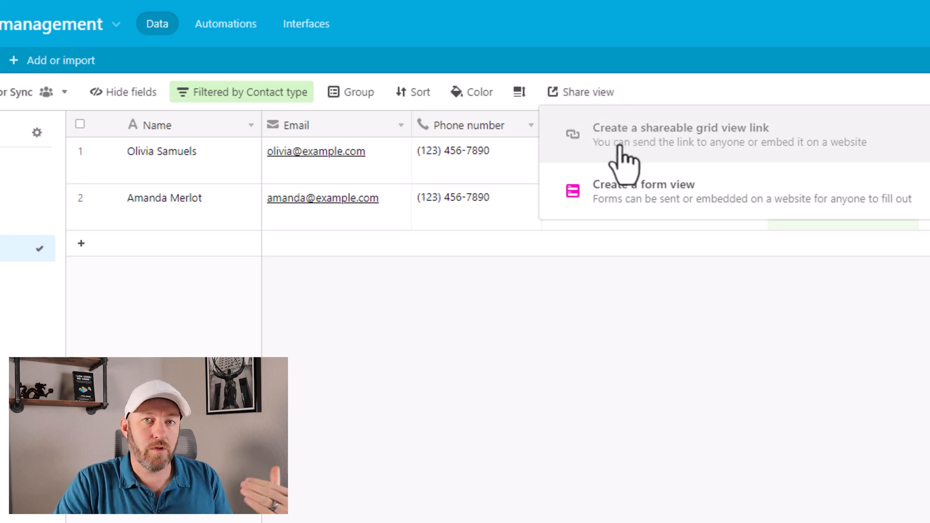
pyautogui.click(681, 134)
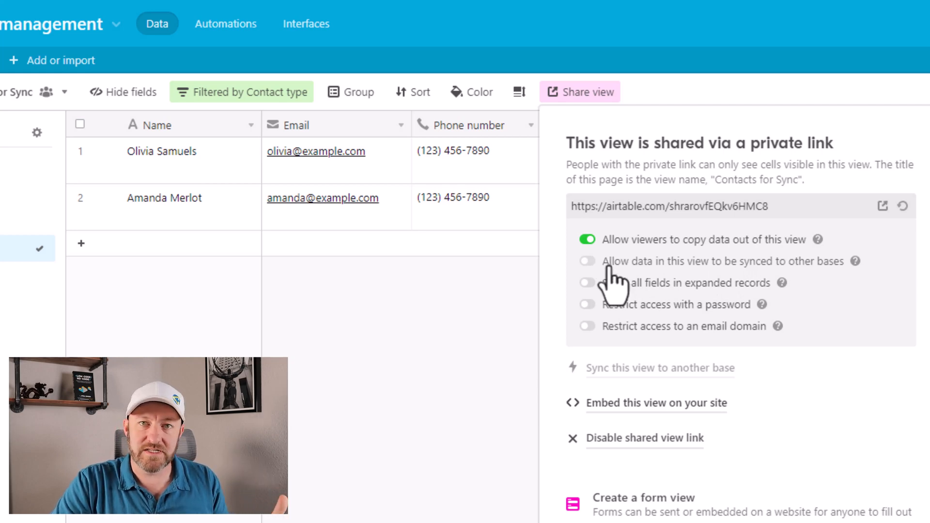
pyautogui.click(587, 262)
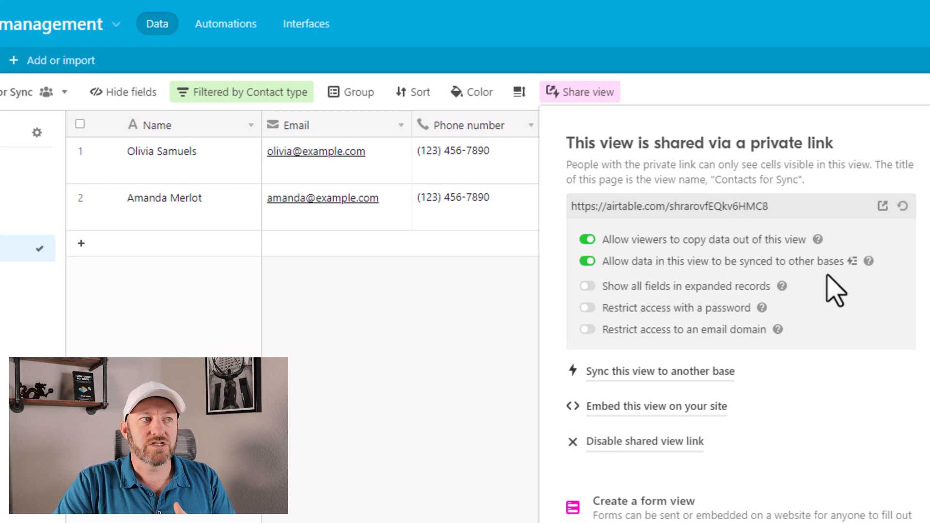
pyautogui.moveTo(853, 261)
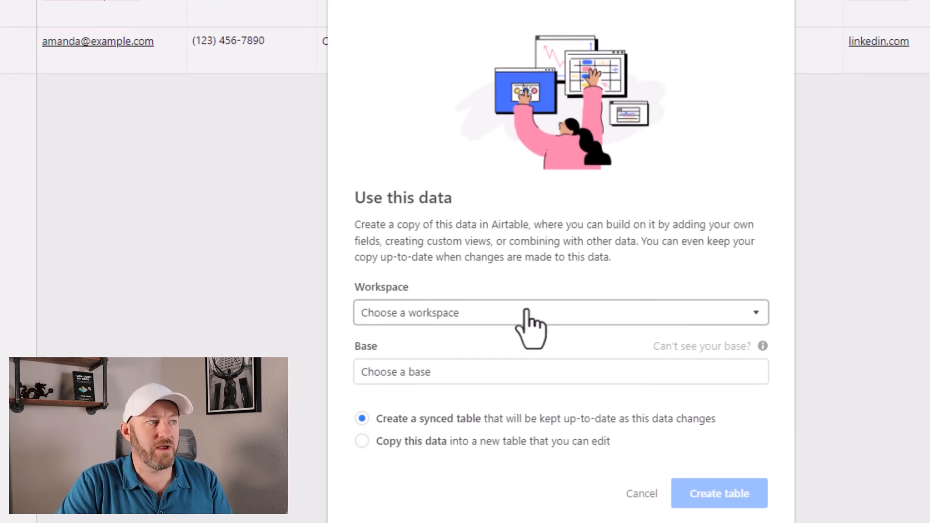
# Step: Create a synced table of the shared contacts in the Business Operations base
pyautogui.click(560, 312)
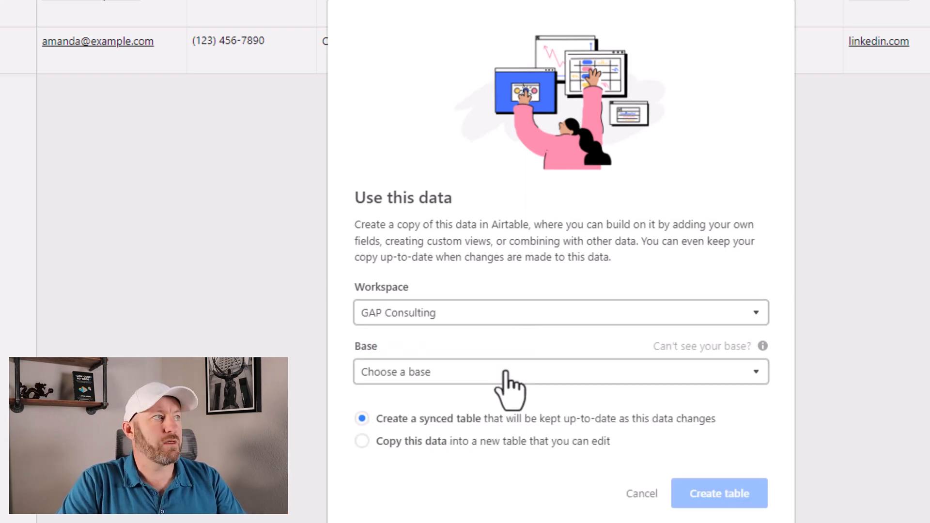
pyautogui.write('busine')
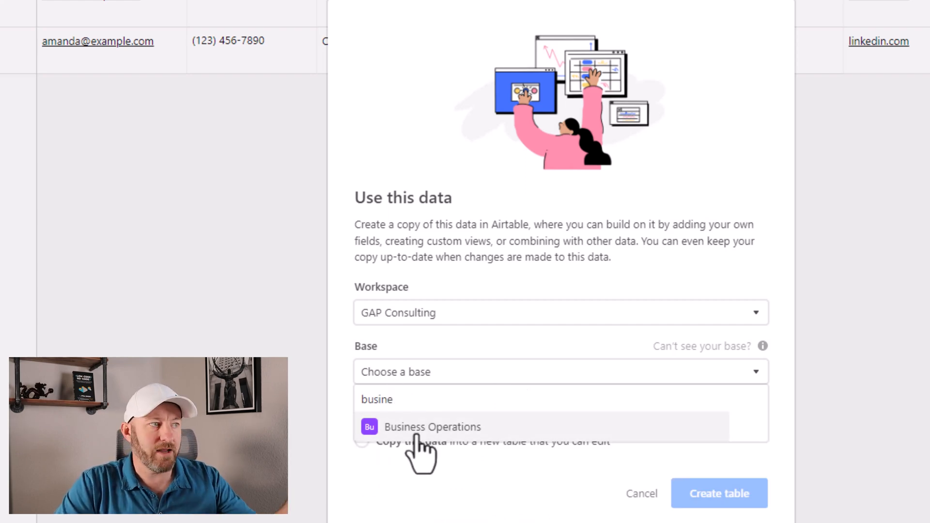
pyautogui.click(431, 427)
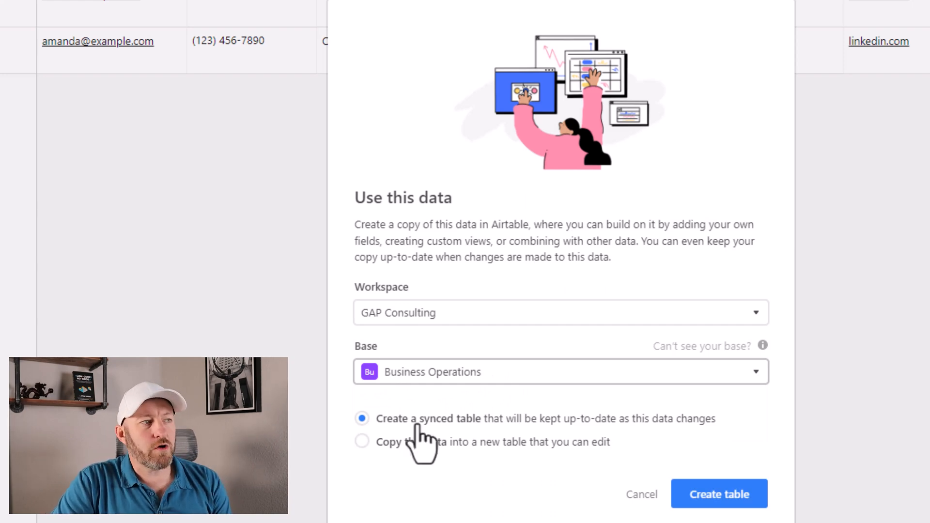
pyautogui.moveTo(567, 442)
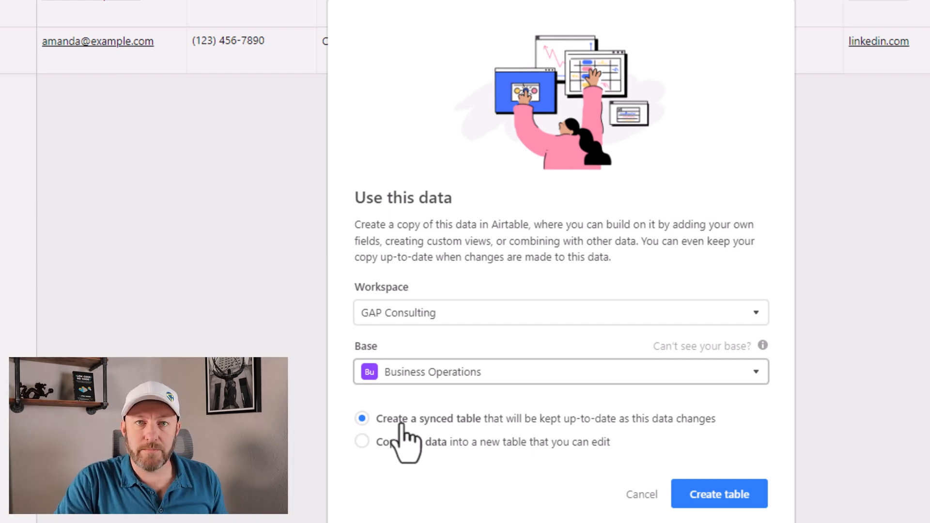
pyautogui.click(719, 494)
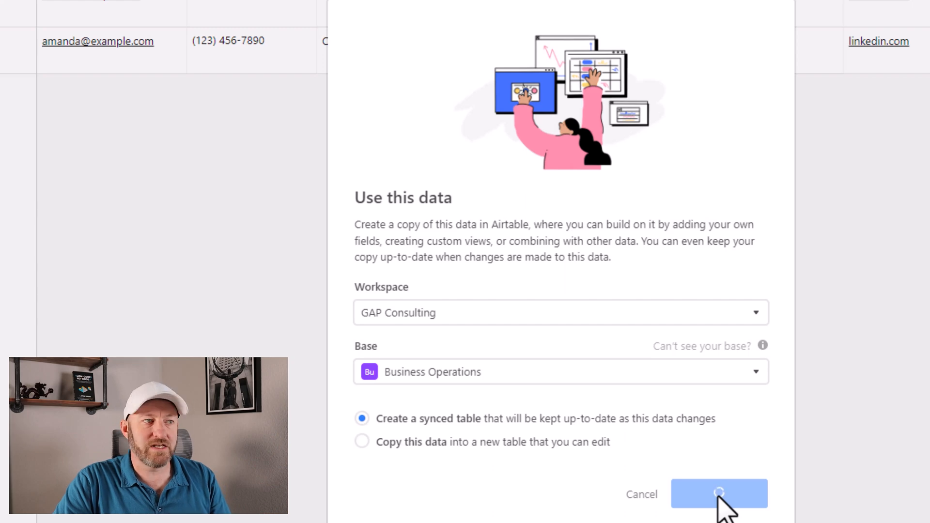
pyautogui.click(719, 494)
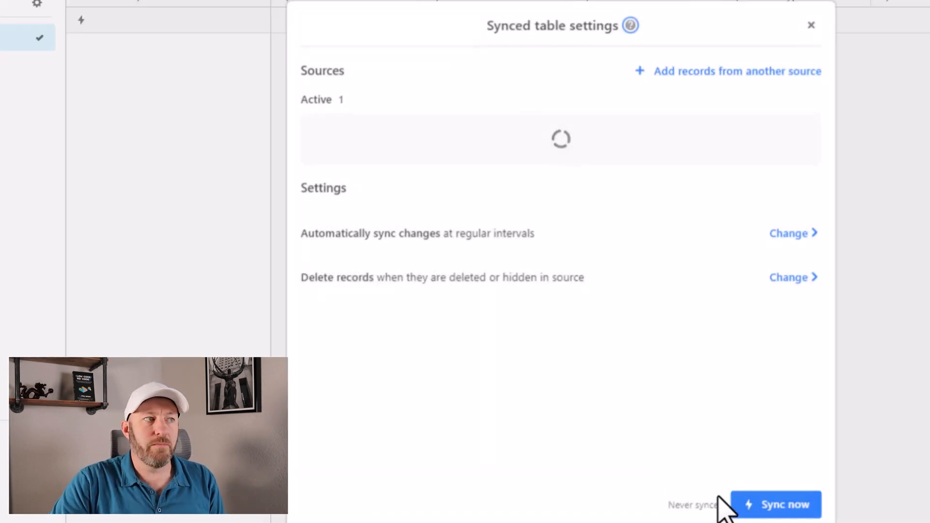
# Step: Sync the new table now, then review its auto-sync interval and deleted-records options
pyautogui.click(775, 504)
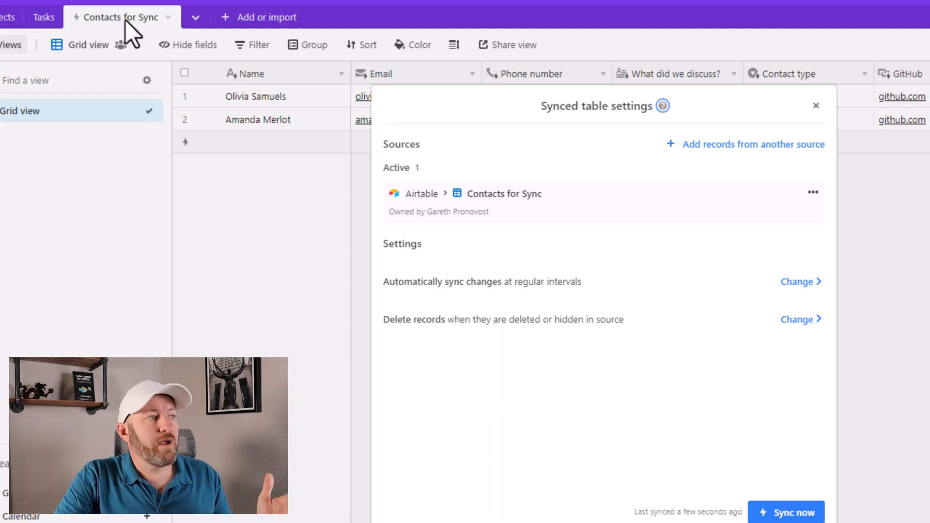
pyautogui.moveTo(617, 304)
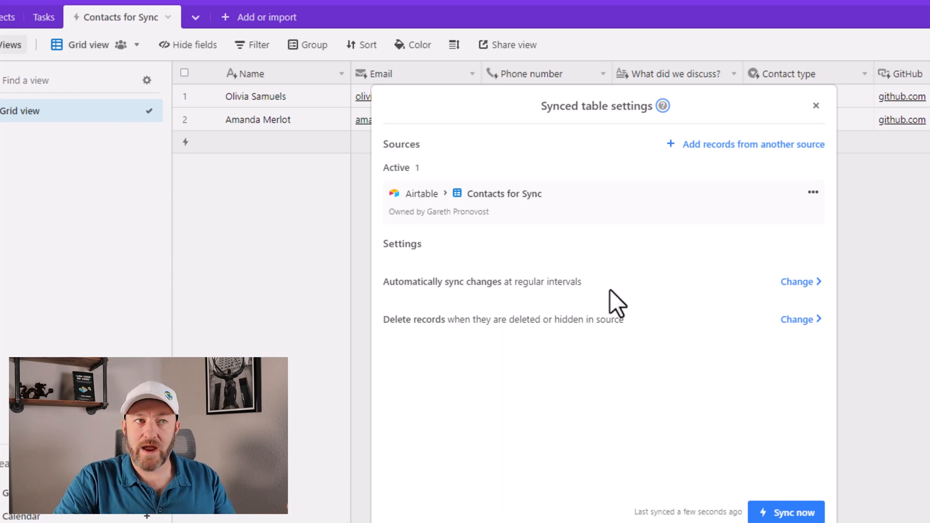
pyautogui.moveTo(813, 297)
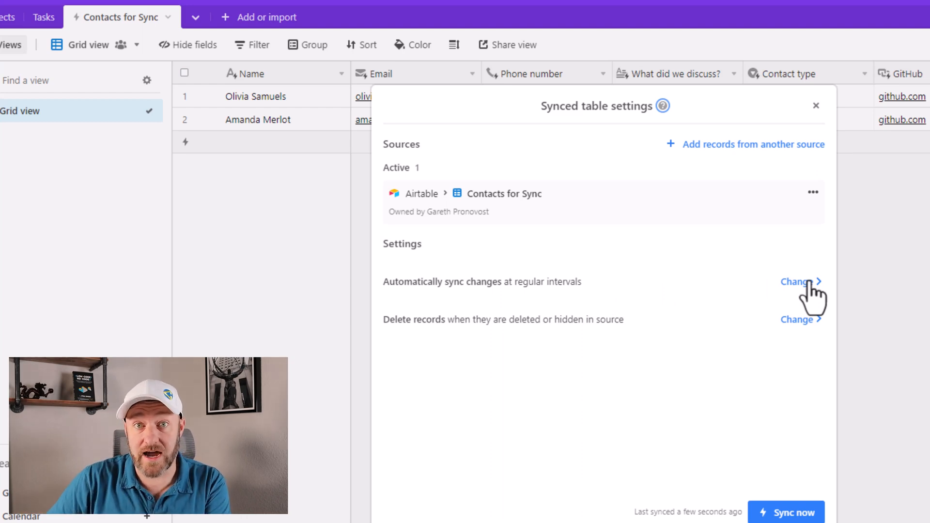
pyautogui.click(798, 282)
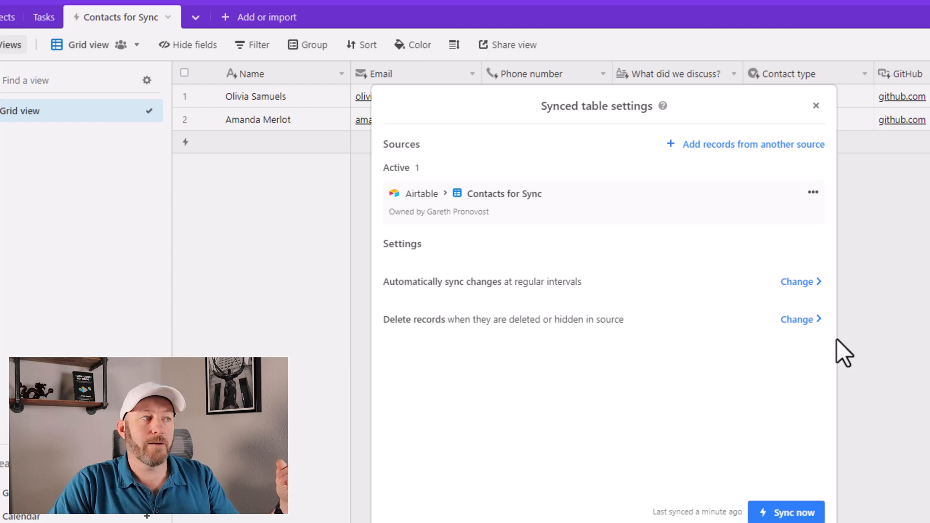
pyautogui.moveTo(816, 332)
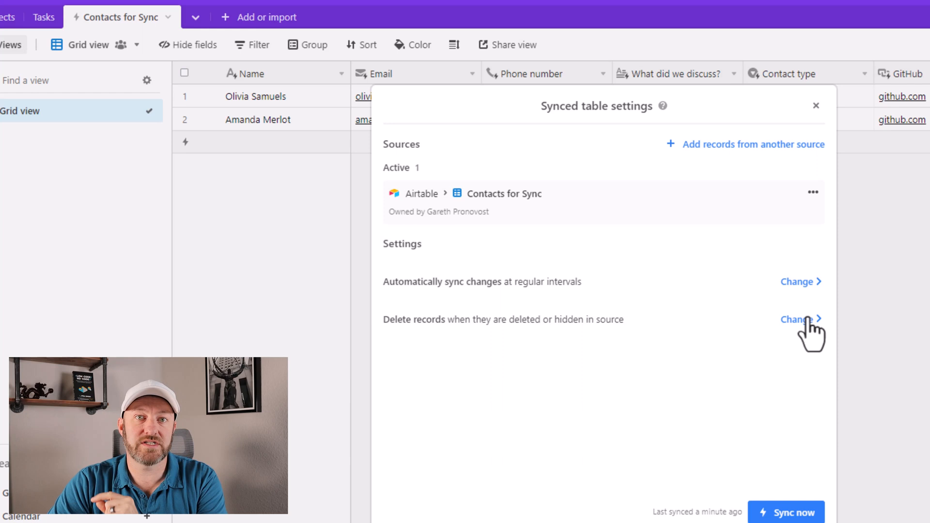
pyautogui.click(799, 320)
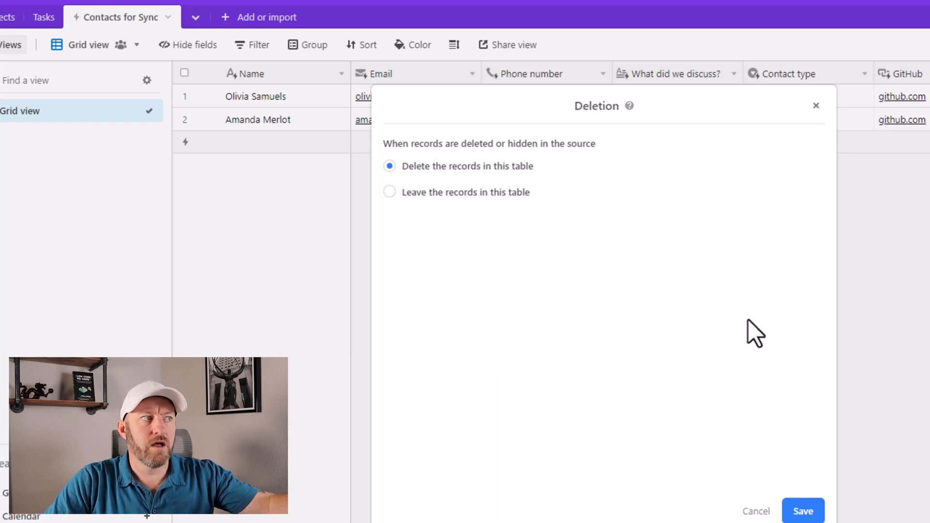
pyautogui.moveTo(465, 202)
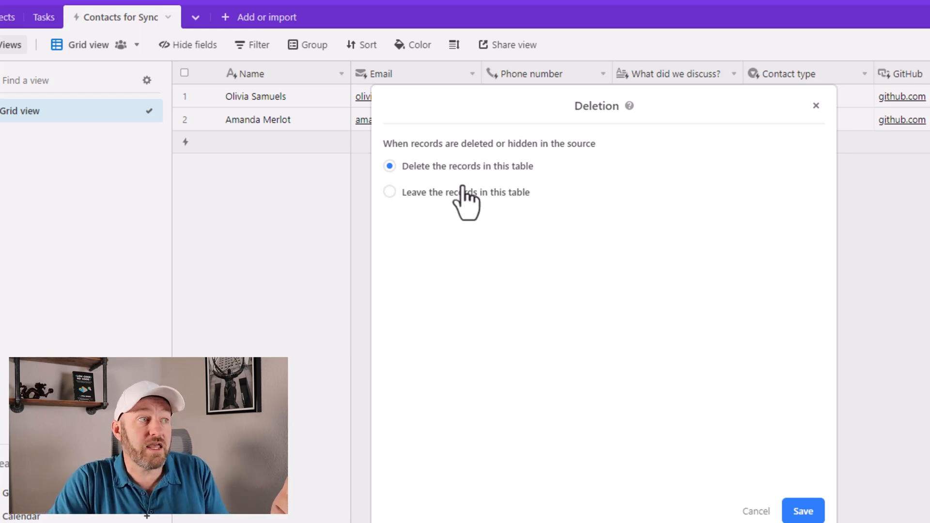
pyautogui.moveTo(465, 214)
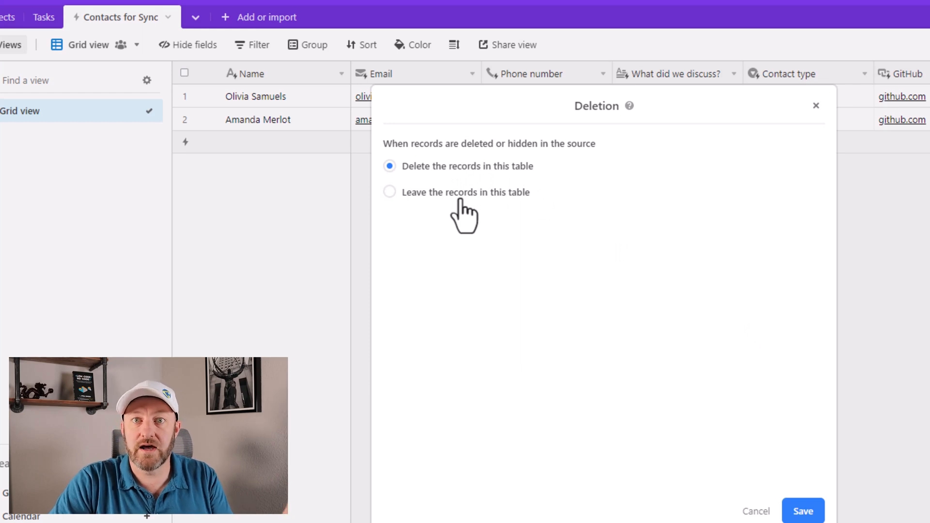
# Step: Set deleted source records to stay in this table, then sync again
pyautogui.click(390, 192)
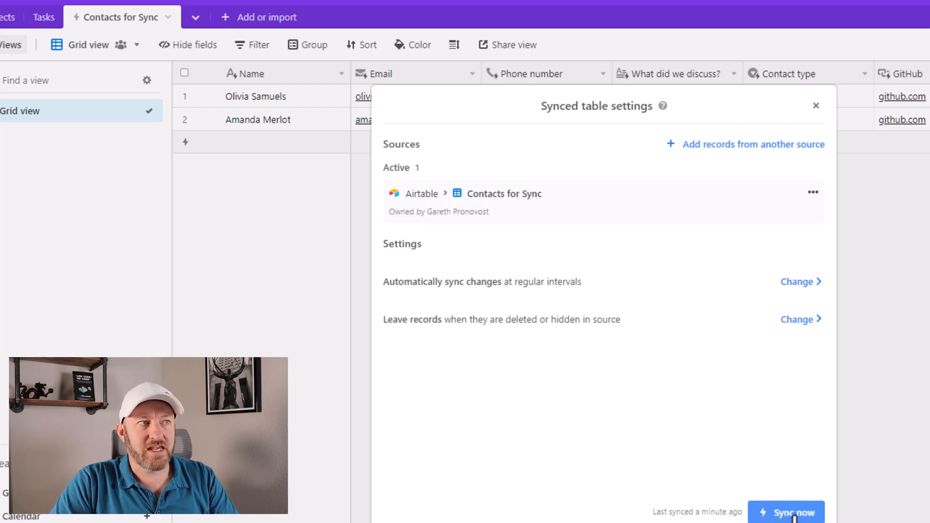
pyautogui.click(786, 512)
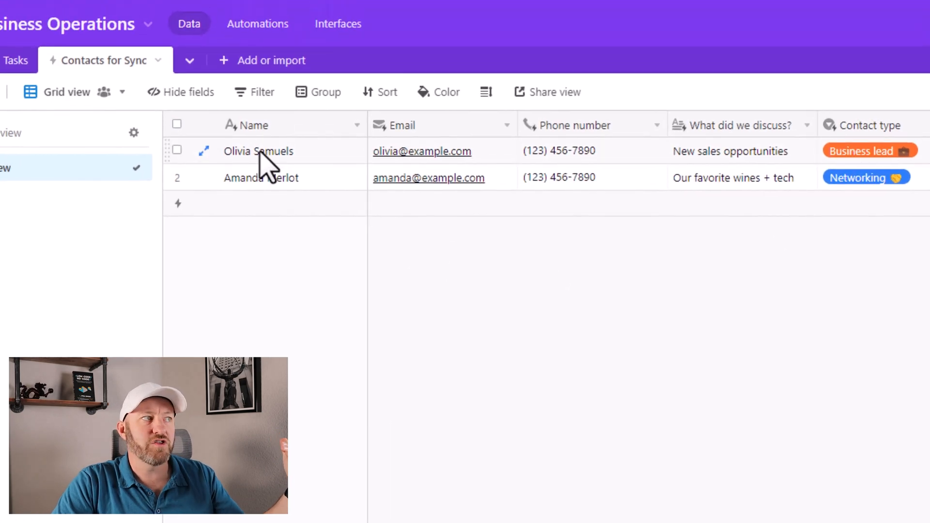
# Step: Switch to the stage-grouped Projects table in Business Operations
pyautogui.click(259, 151)
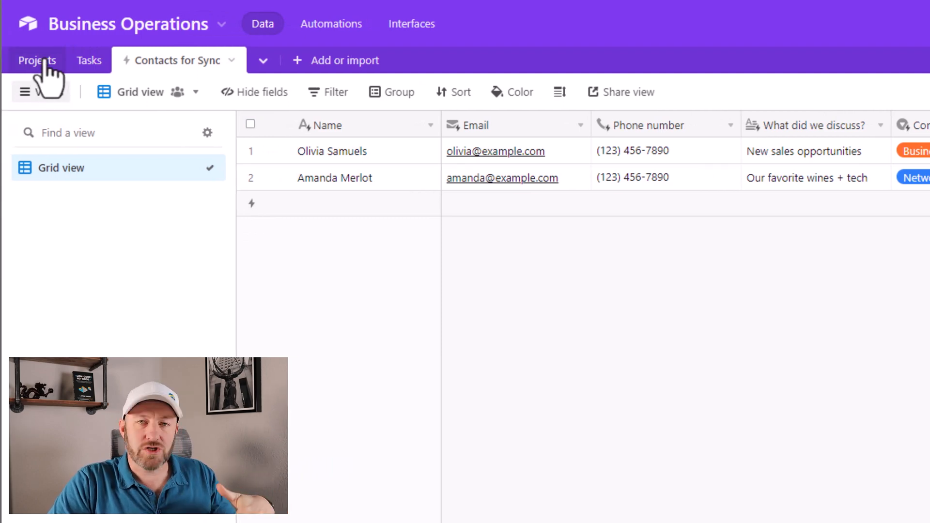
pyautogui.click(37, 60)
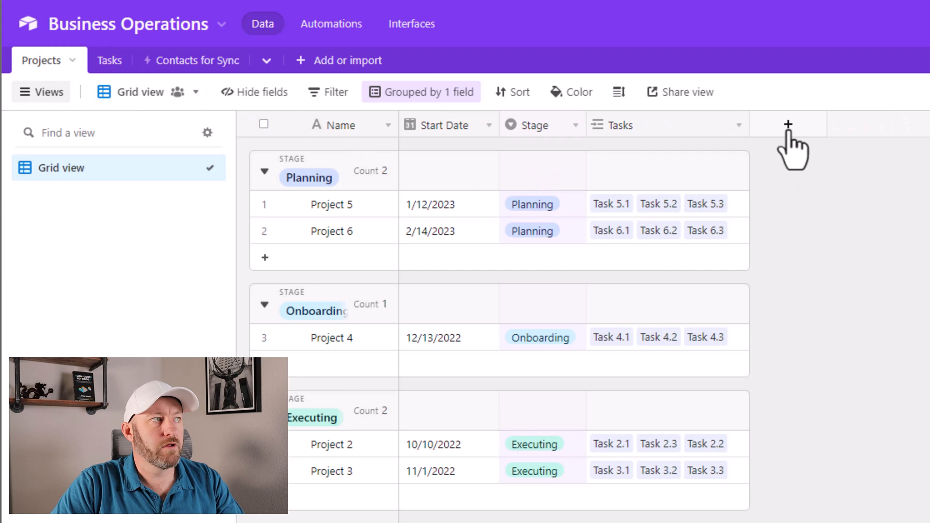
pyautogui.click(788, 124)
pyautogui.write('Contact')
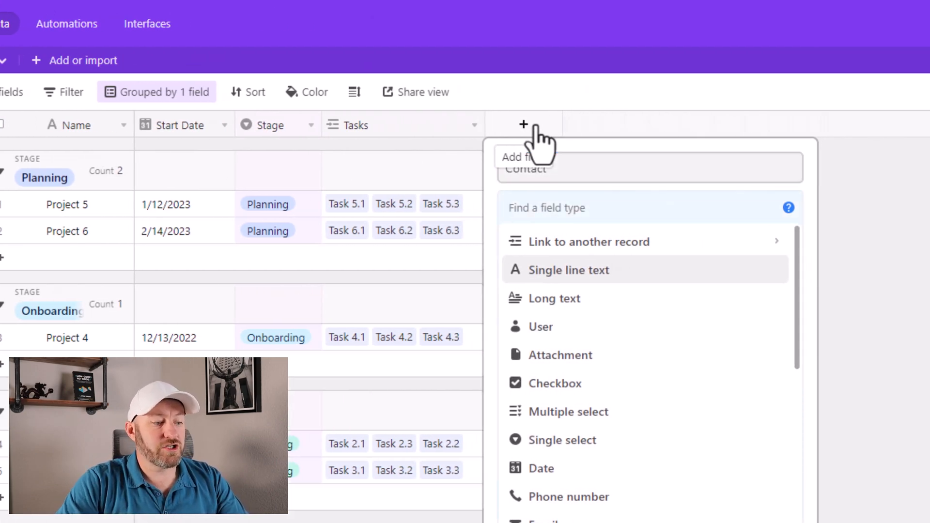
pyautogui.write('co')
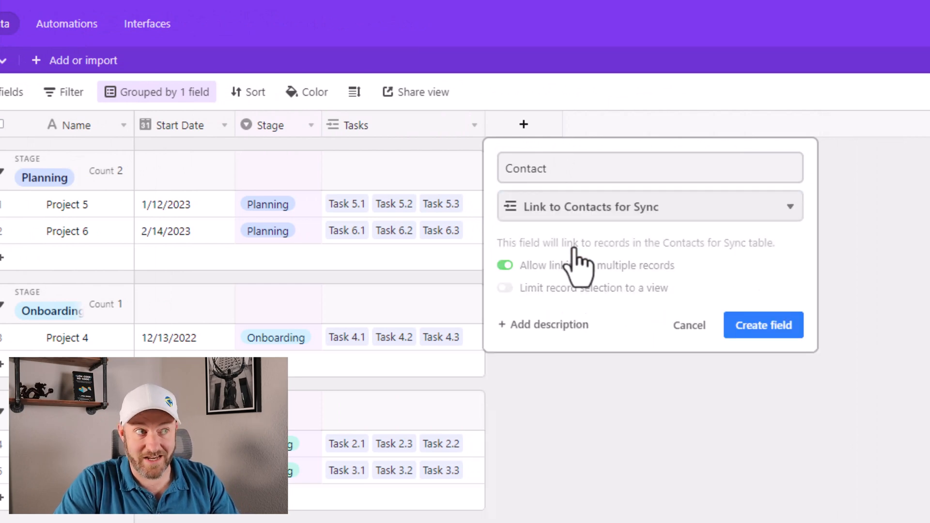
pyautogui.click(505, 266)
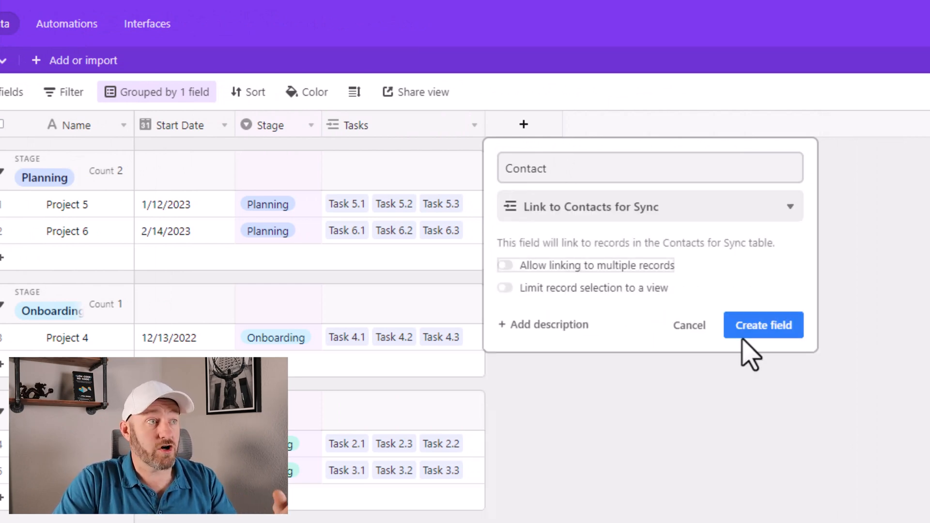
pyautogui.click(763, 326)
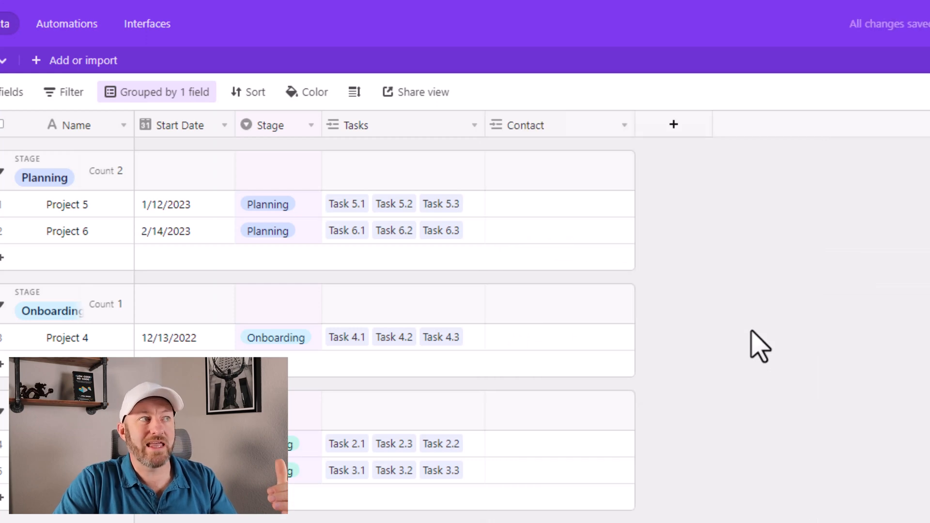
pyautogui.click(558, 204)
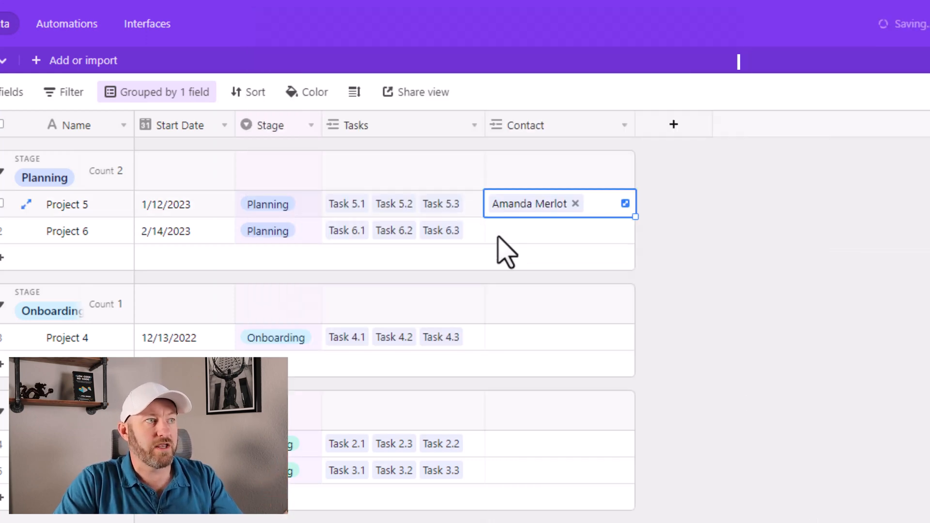
pyautogui.click(624, 204)
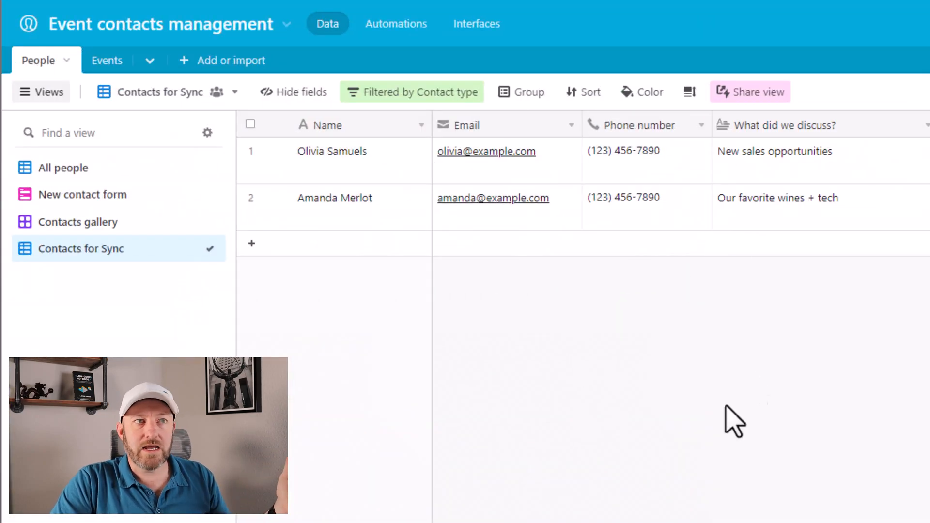
pyautogui.moveTo(356, 172)
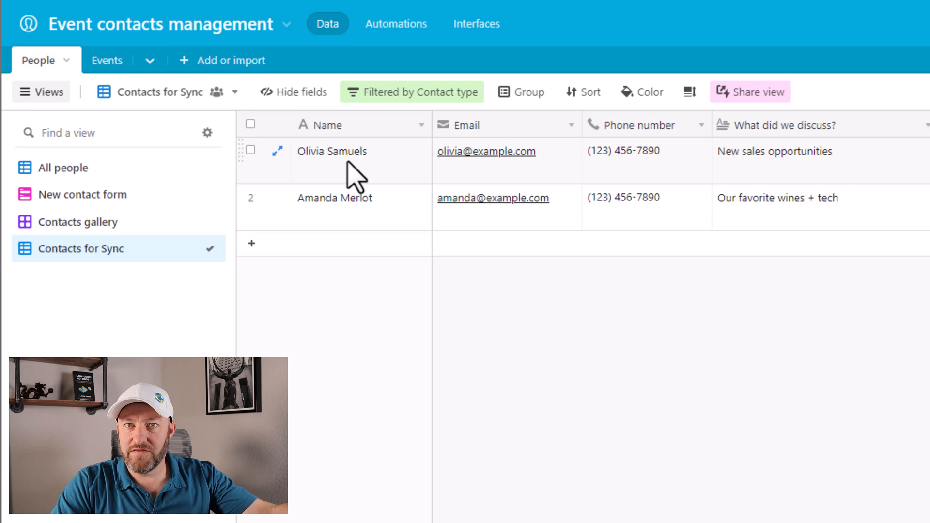
pyautogui.click(331, 151)
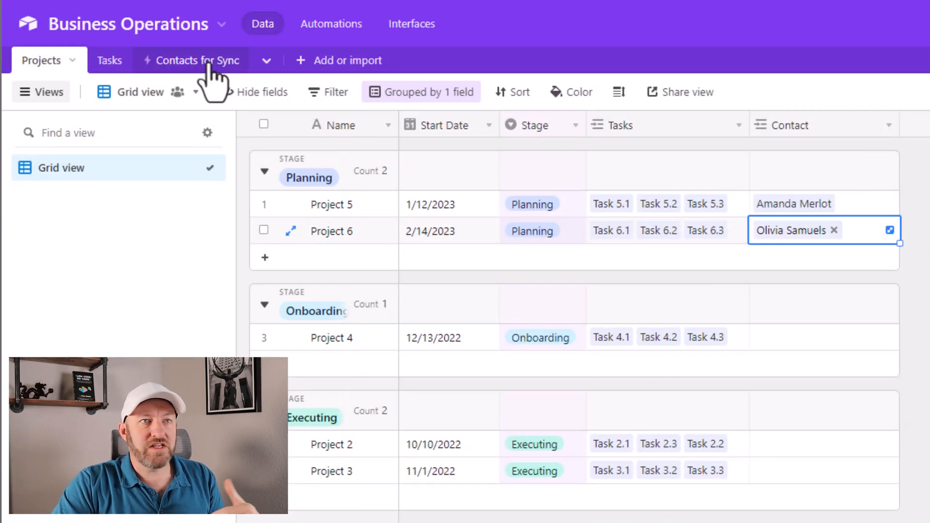
# Step: Open the synced Contacts for Sync table and scroll right to its Projects column
pyautogui.click(199, 60)
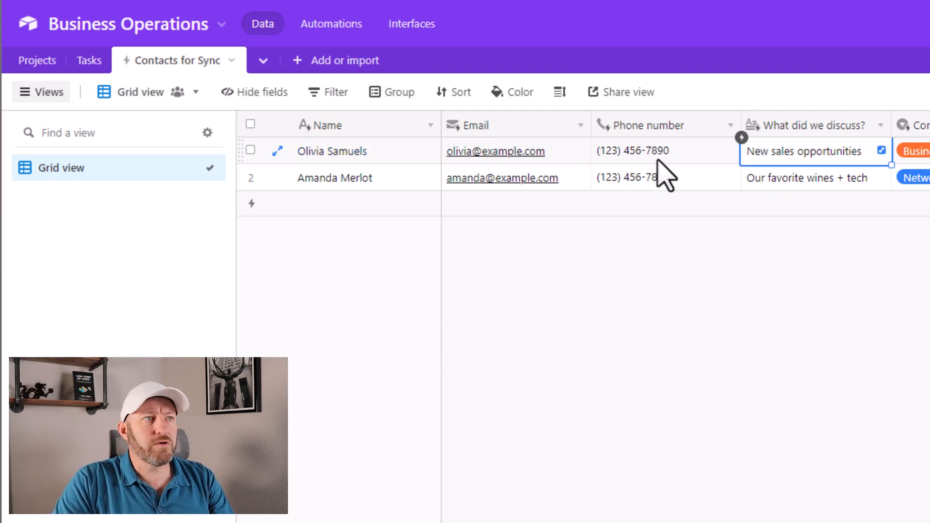
pyautogui.hscroll(3)
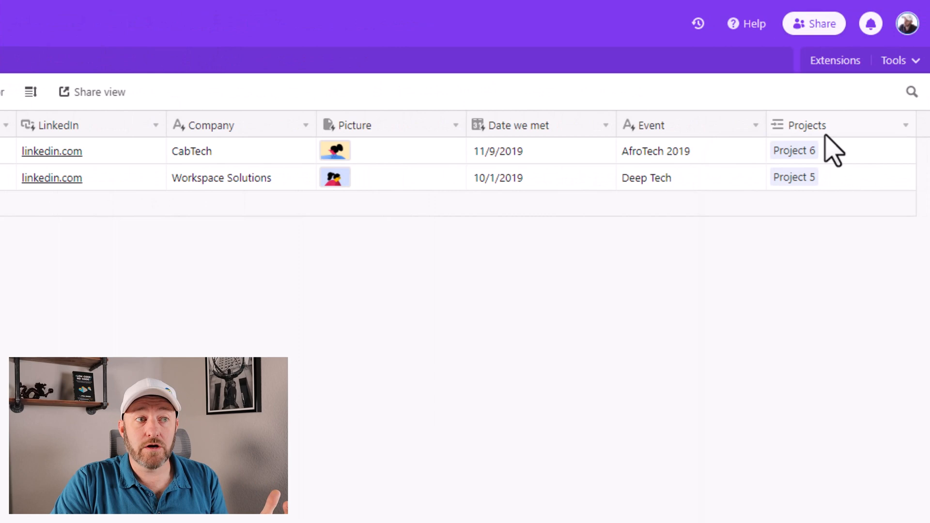
pyautogui.click(906, 125)
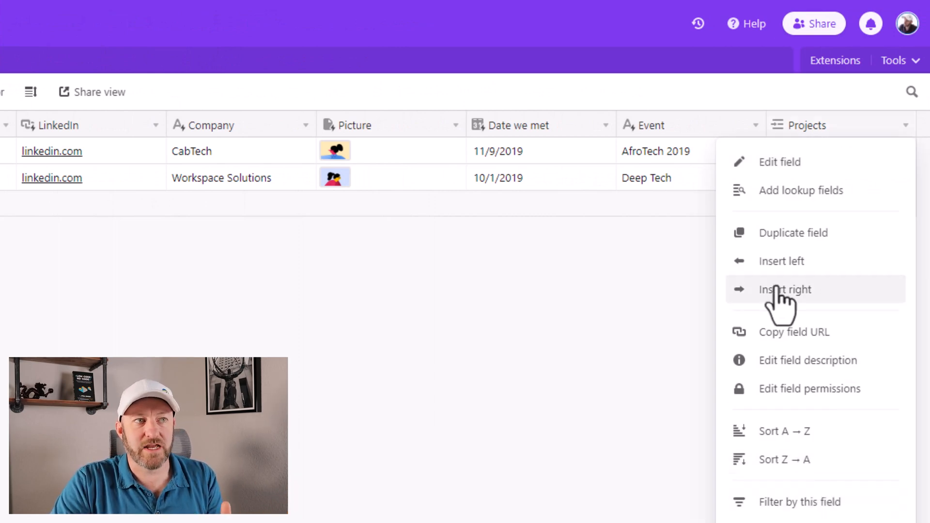
# Step: Insert a 'Sync Button' button field right of Projects that opens the source record
pyautogui.click(784, 290)
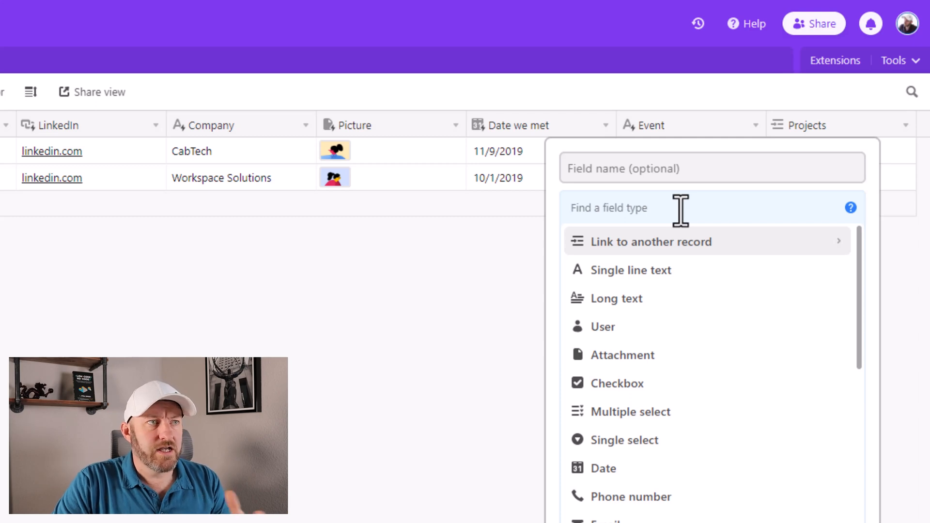
pyautogui.write('Sync Button')
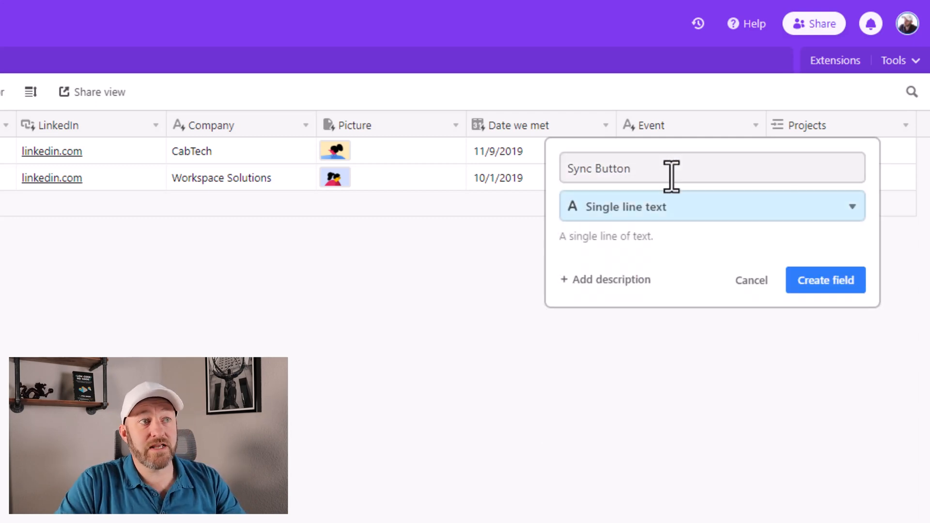
pyautogui.click(711, 206)
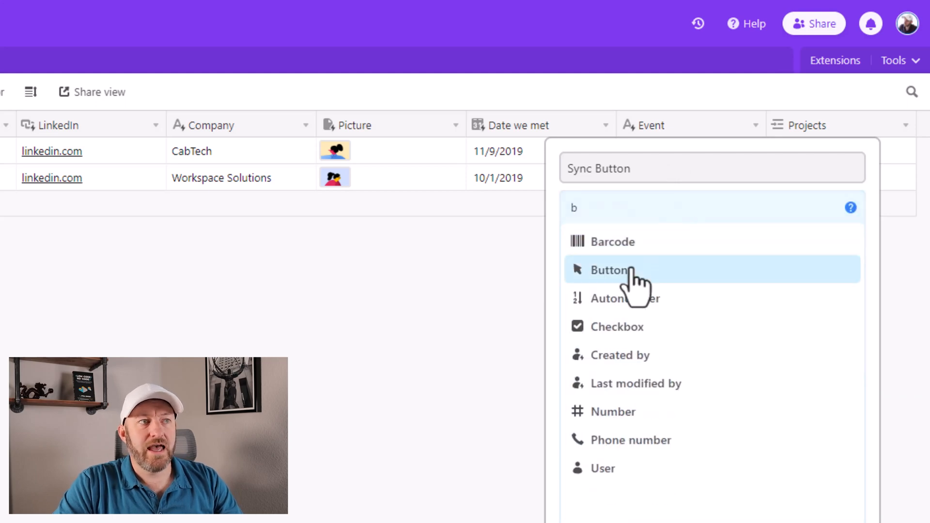
pyautogui.click(608, 270)
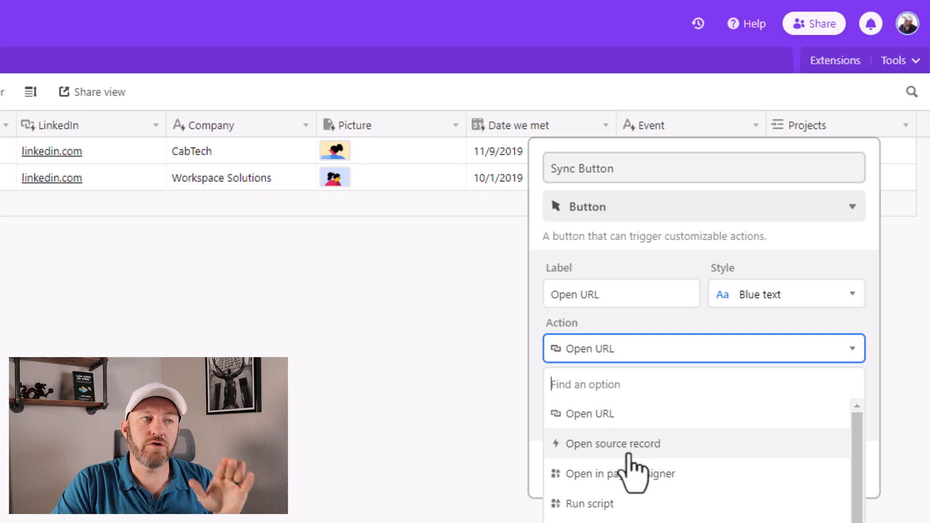
pyautogui.click(613, 443)
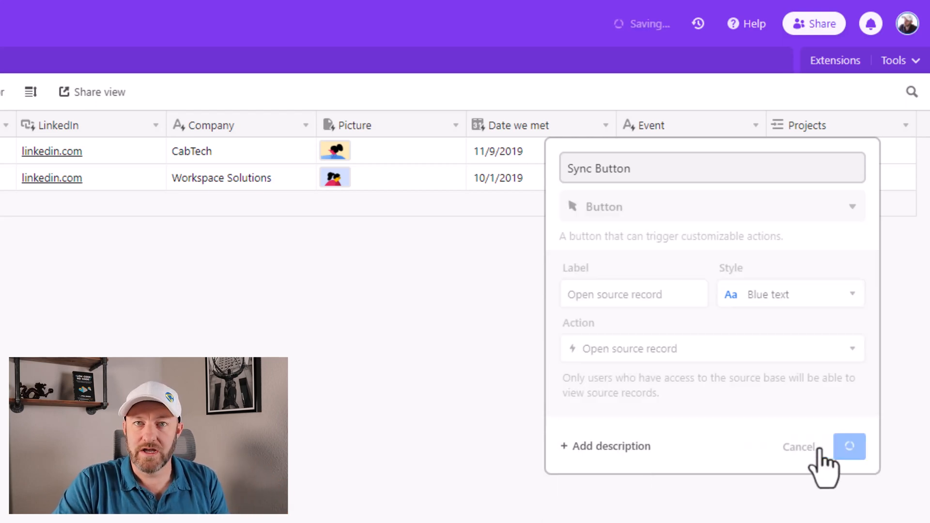
pyautogui.click(849, 446)
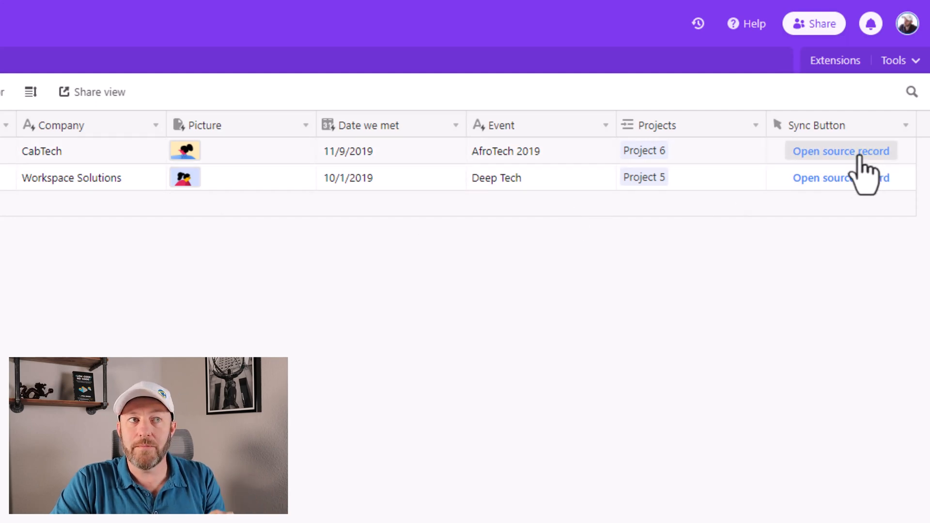
pyautogui.click(840, 150)
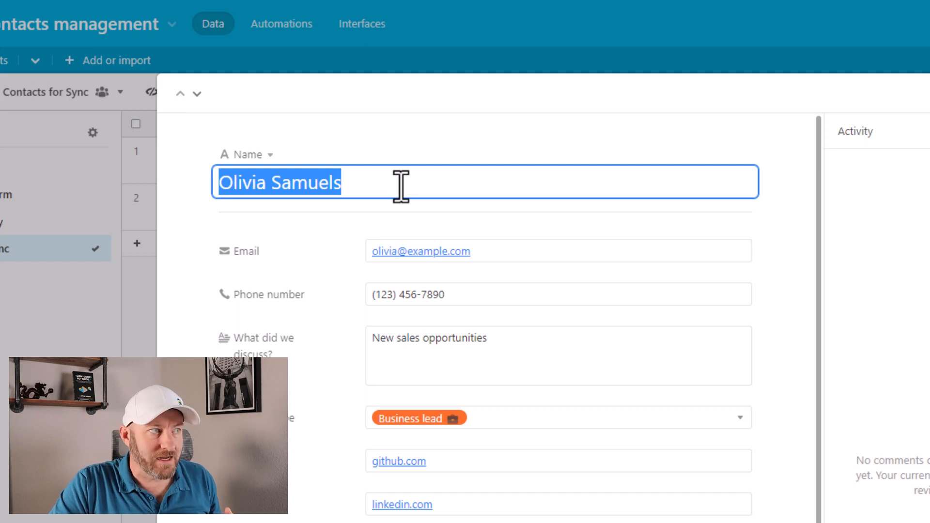
pyautogui.click(558, 295)
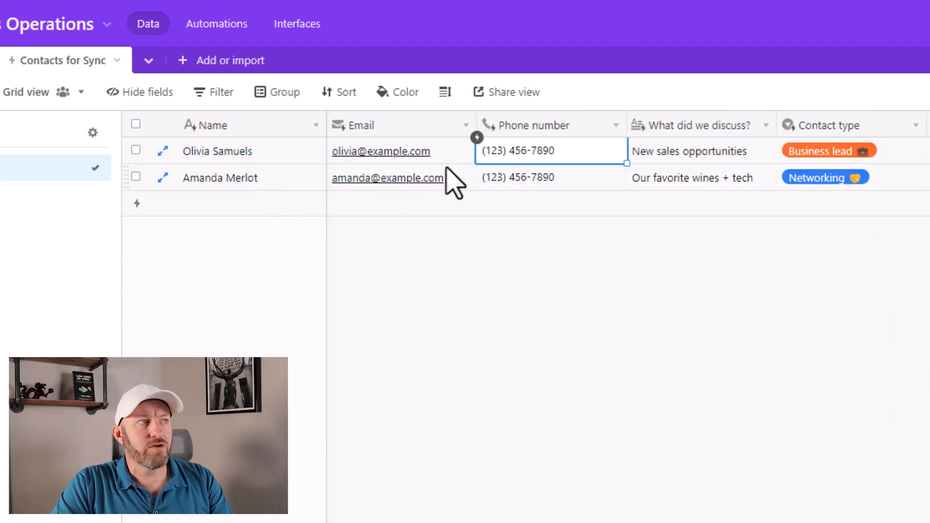
pyautogui.click(700, 151)
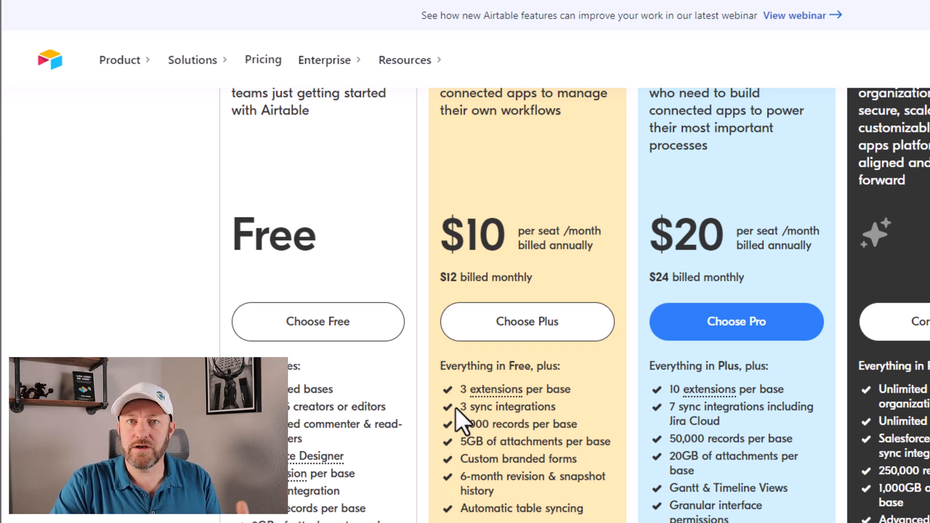
# Step: Bring up garethpronovost.com's free Airtable Crash Course sign-up section
pyautogui.doubleClick(505, 407)
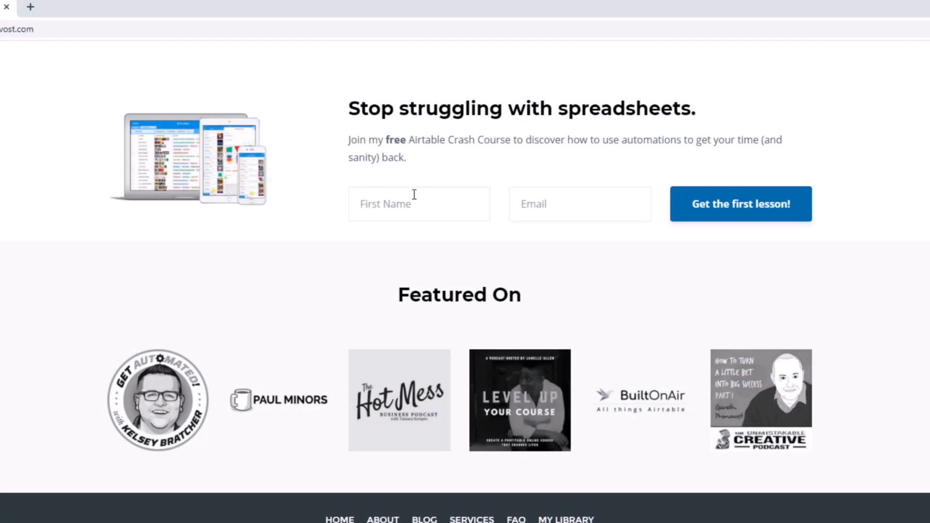
# Step: Enter 'Gareth' as the first name and scroll down to the coaching price cards
pyautogui.write('Gareth')
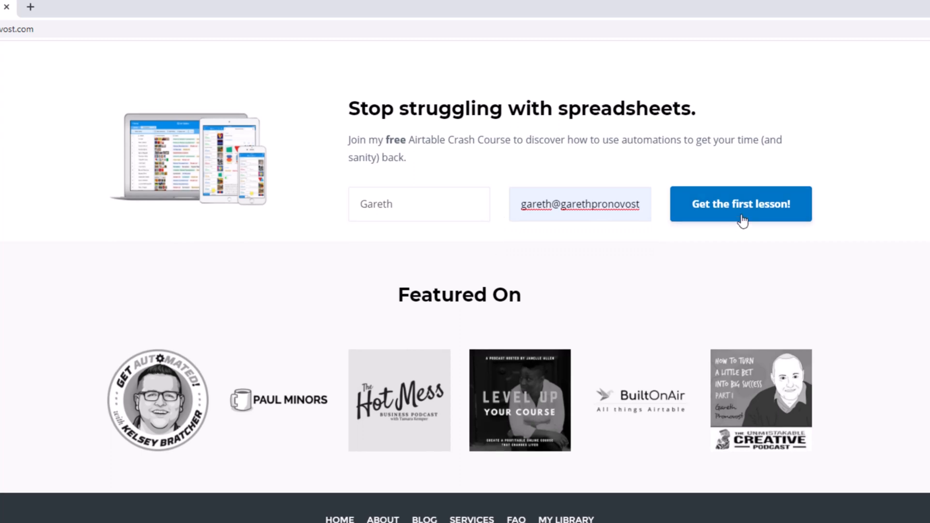
pyautogui.scroll(-3)
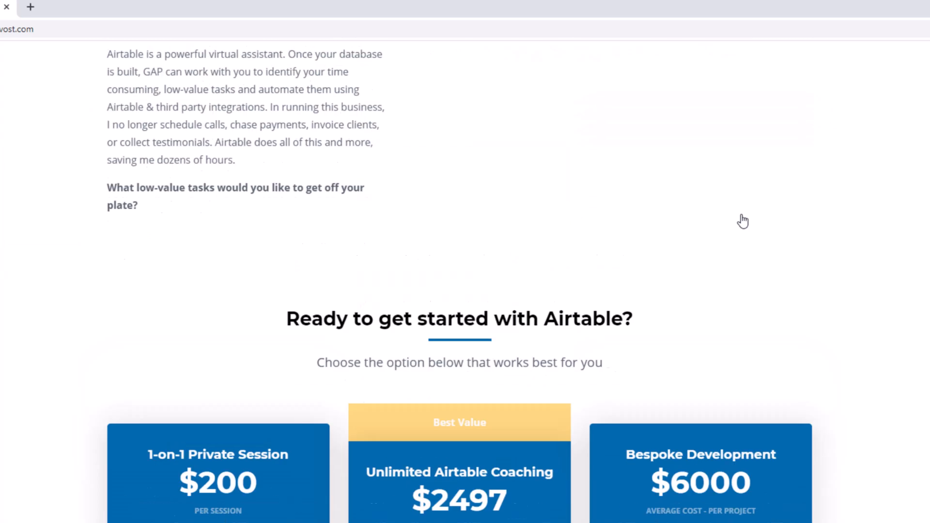